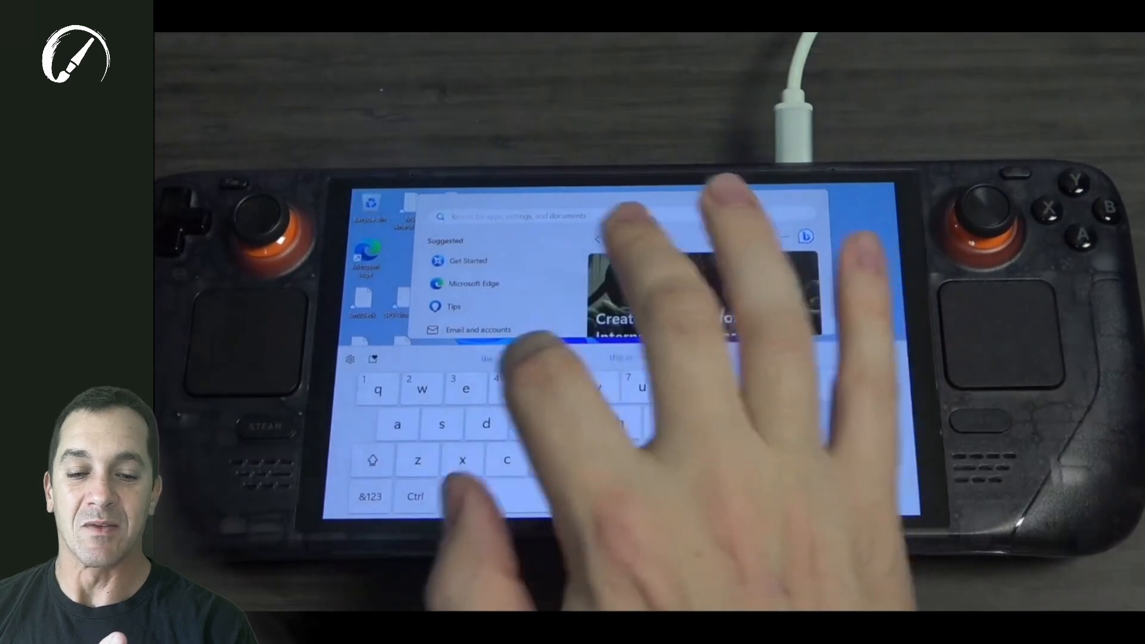
Step: Dismiss the Start menu and touch keyboard to return to the Windows desktop
type("tab")
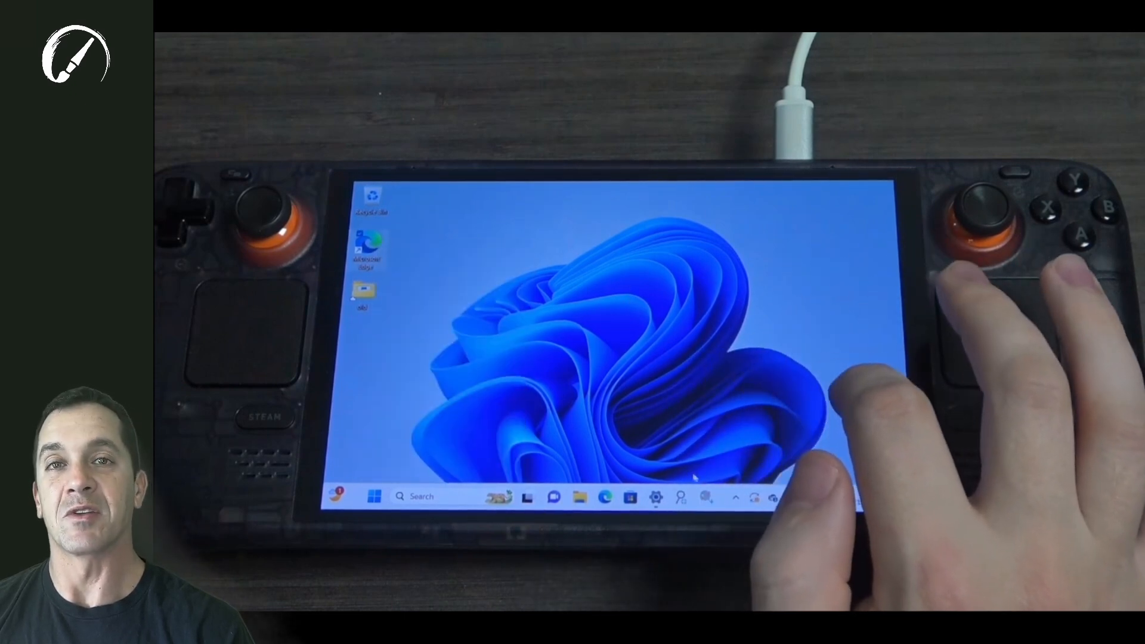
Step: Launch 'Setting of Tablet Pro TOUCH' from the taskbar icon's jump list
right_click(705, 497)
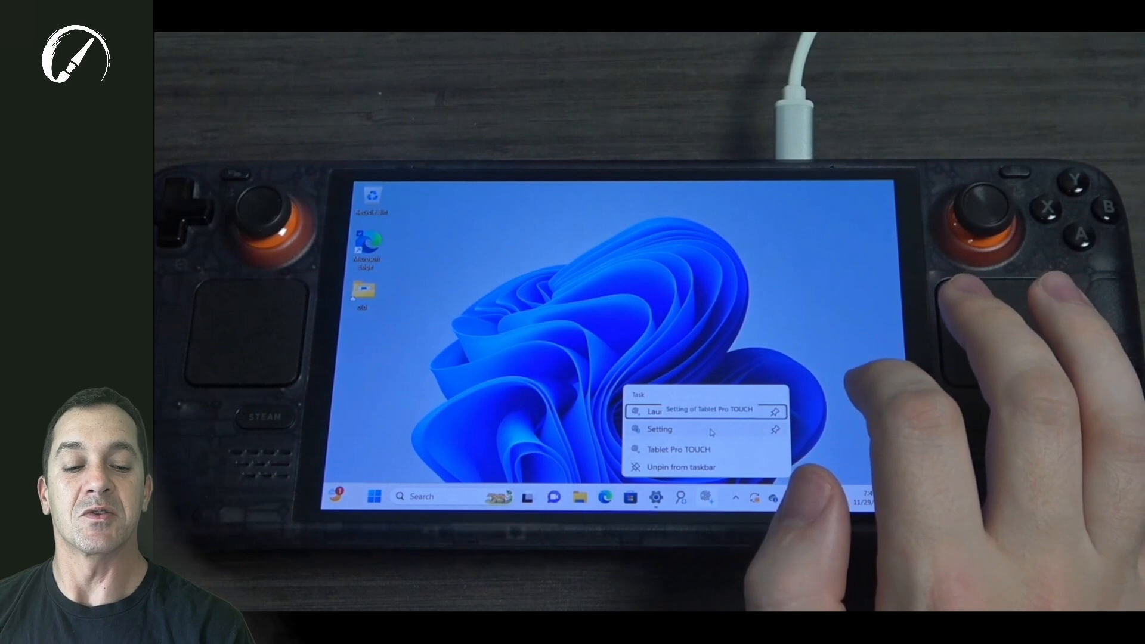
left_click(708, 408)
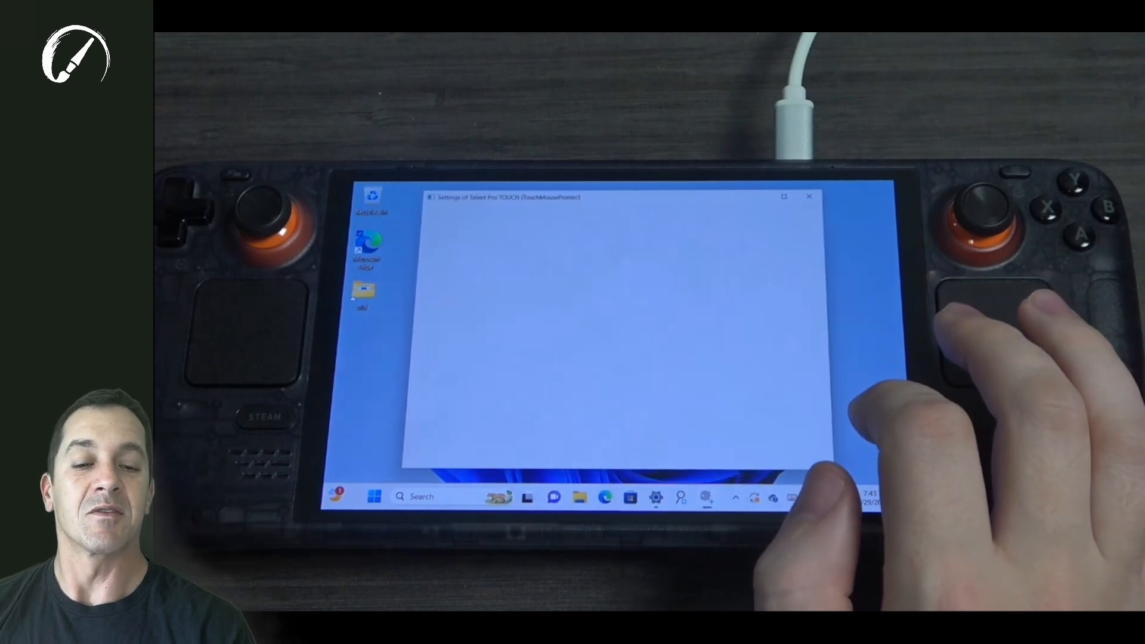
Step: Maximize the settings window and reach Windows Mouse Properties via the General page's 'Mouse property' link
left_click(809, 197)
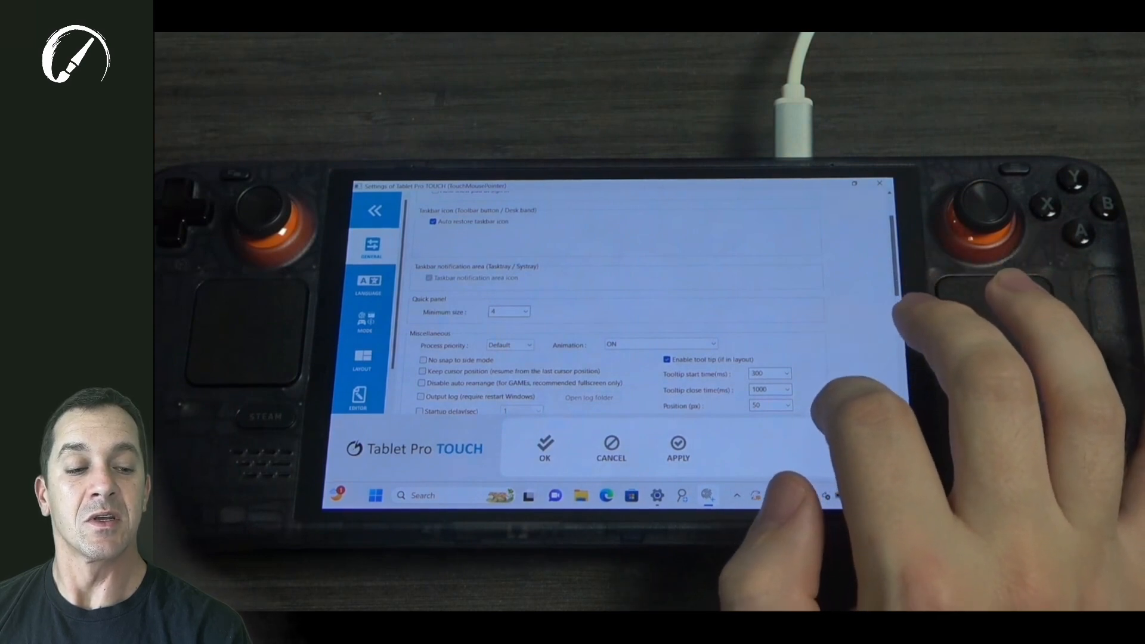
scroll("down", 3)
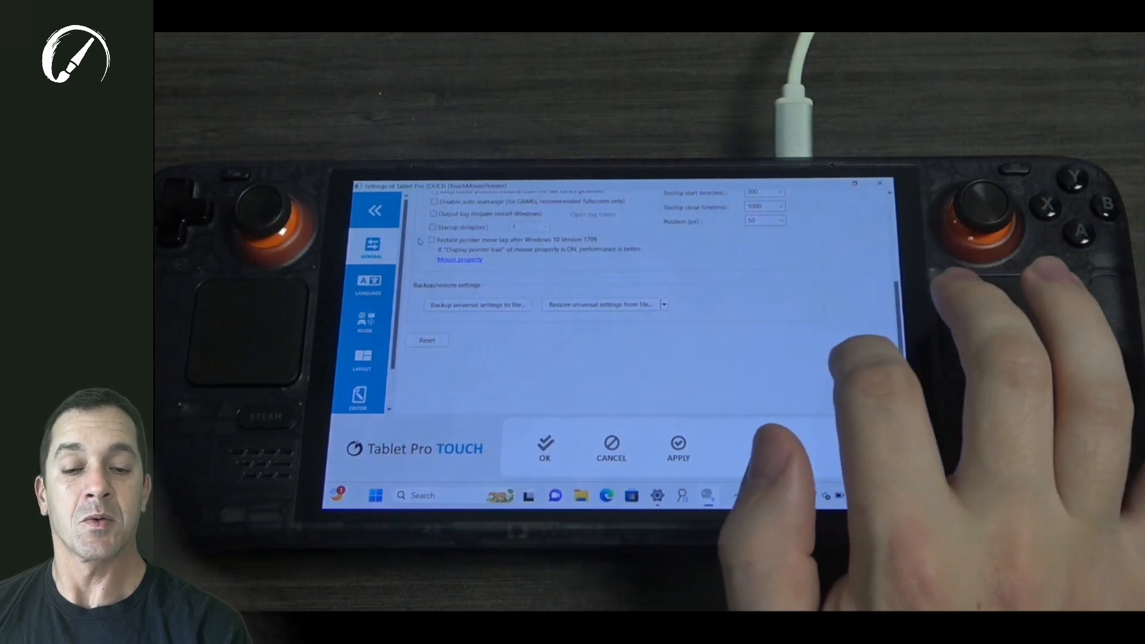
left_click(432, 239)
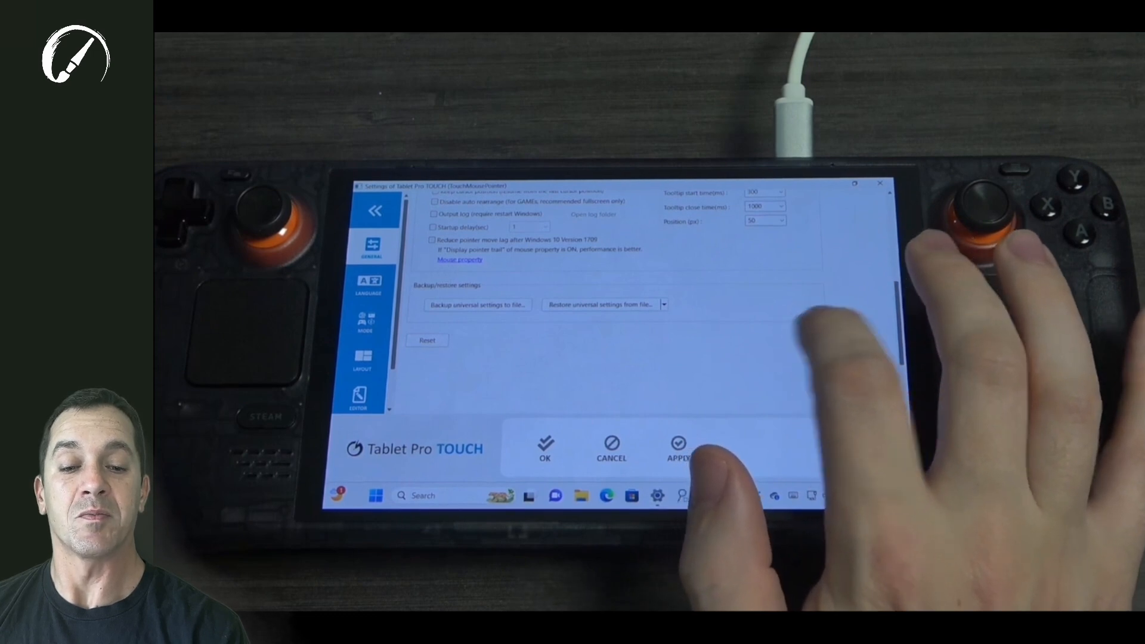
left_click(458, 260)
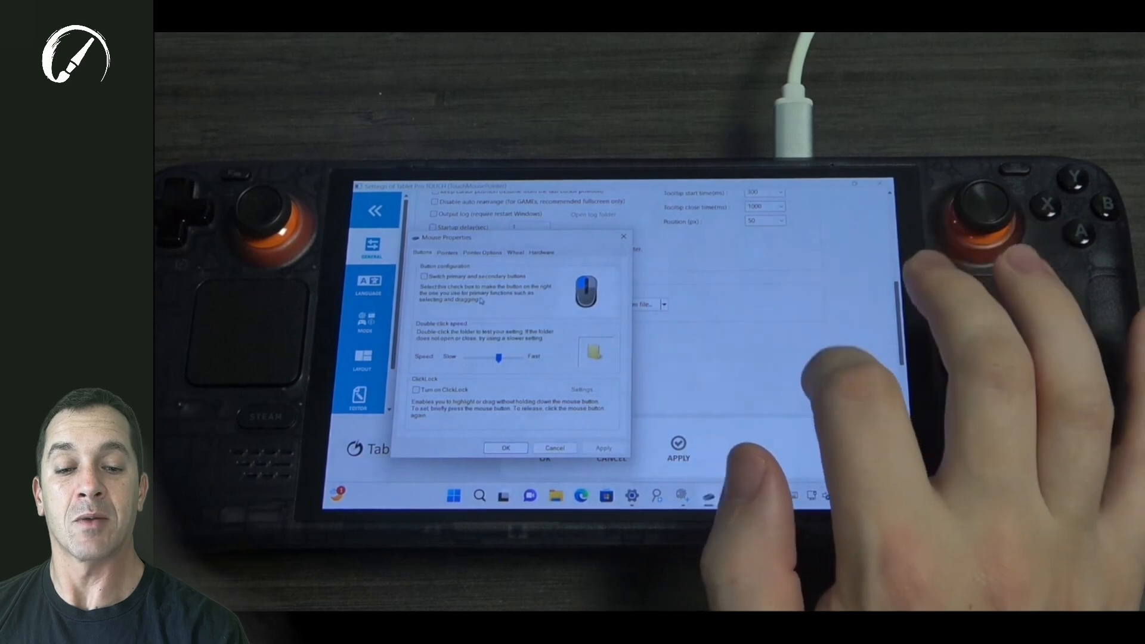
Step: Enable Display pointer trails under Pointer Options and confirm with OK
left_click(480, 252)
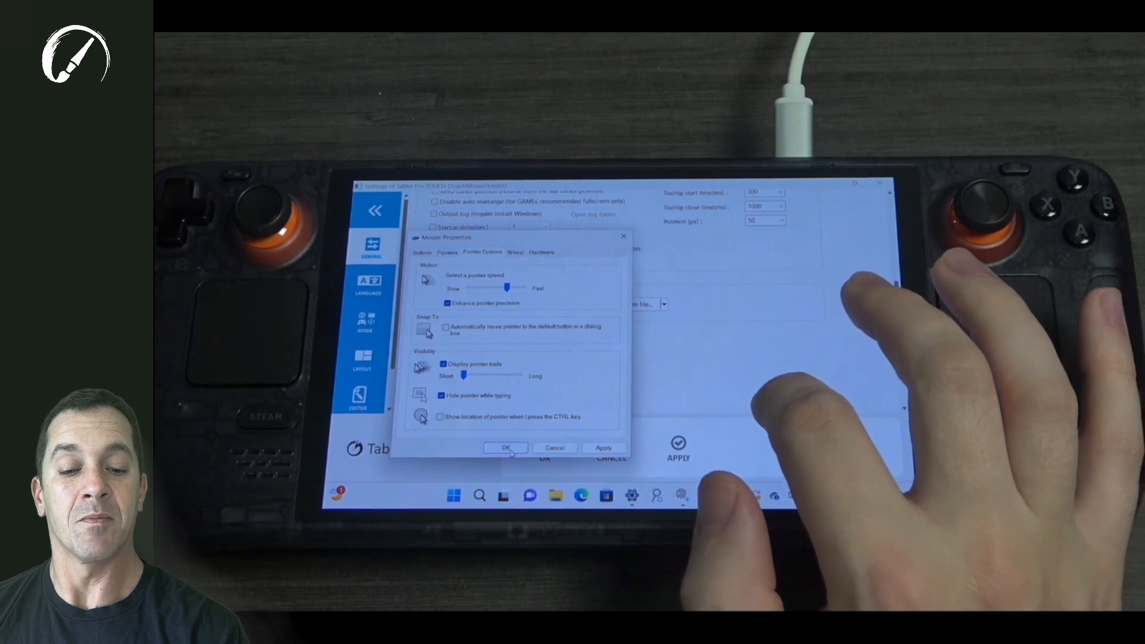
left_click(505, 448)
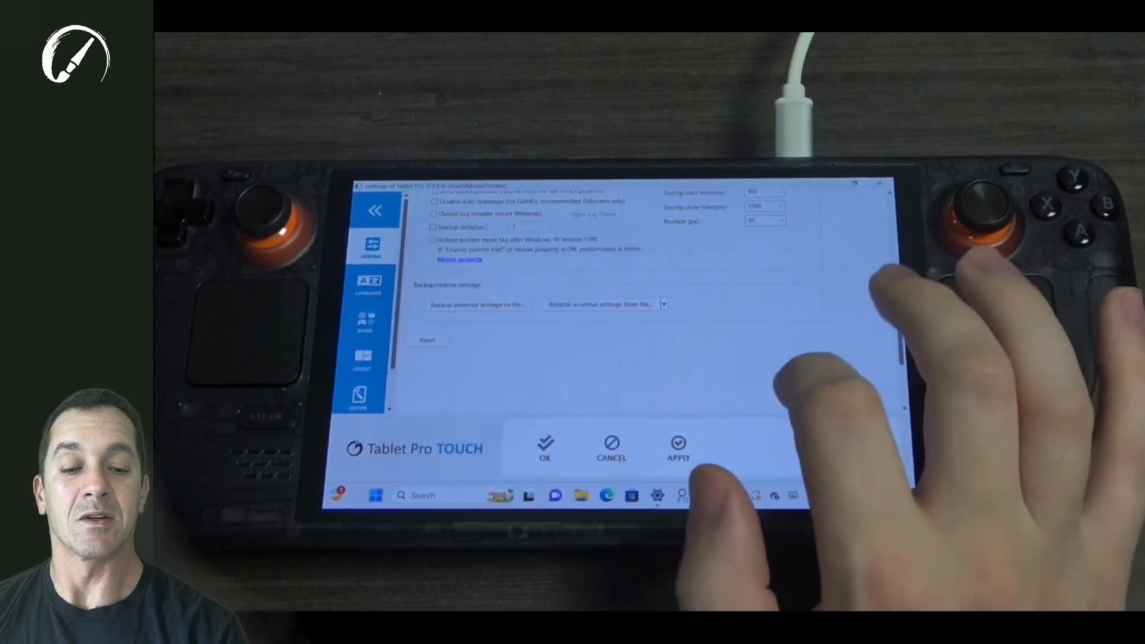